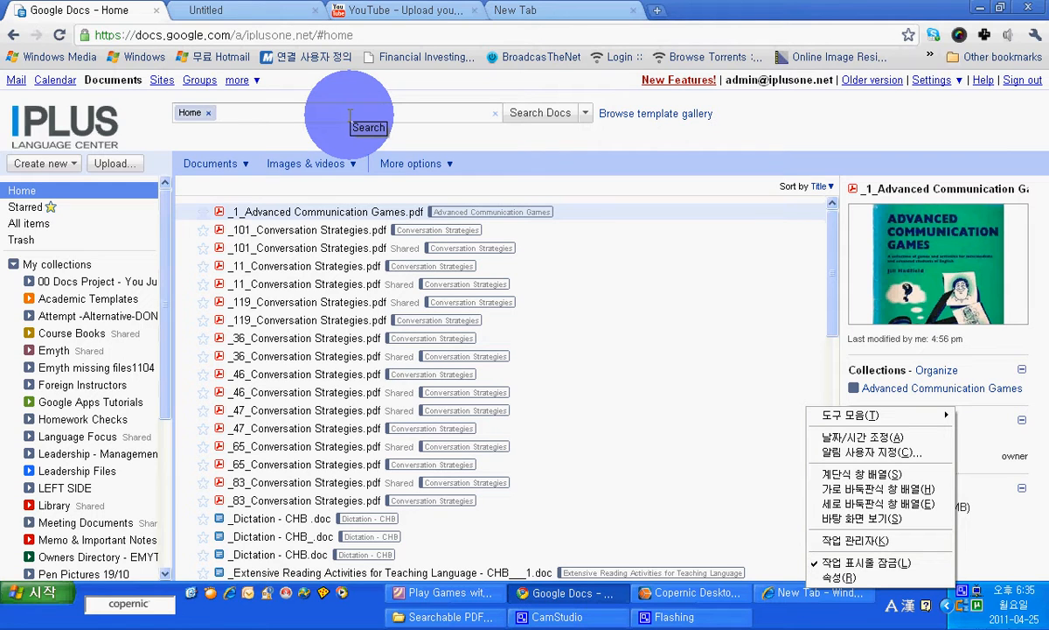
# Step: Search Google Docs for 'some use in' to list the Play Games with English files
pyautogui.write('some')
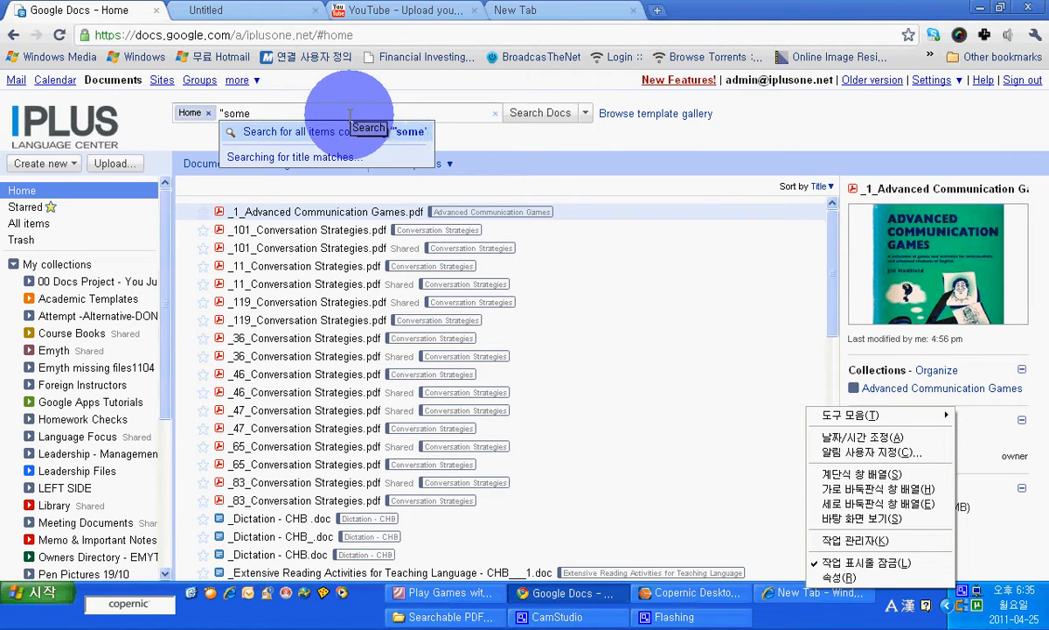
pyautogui.write('use in"')
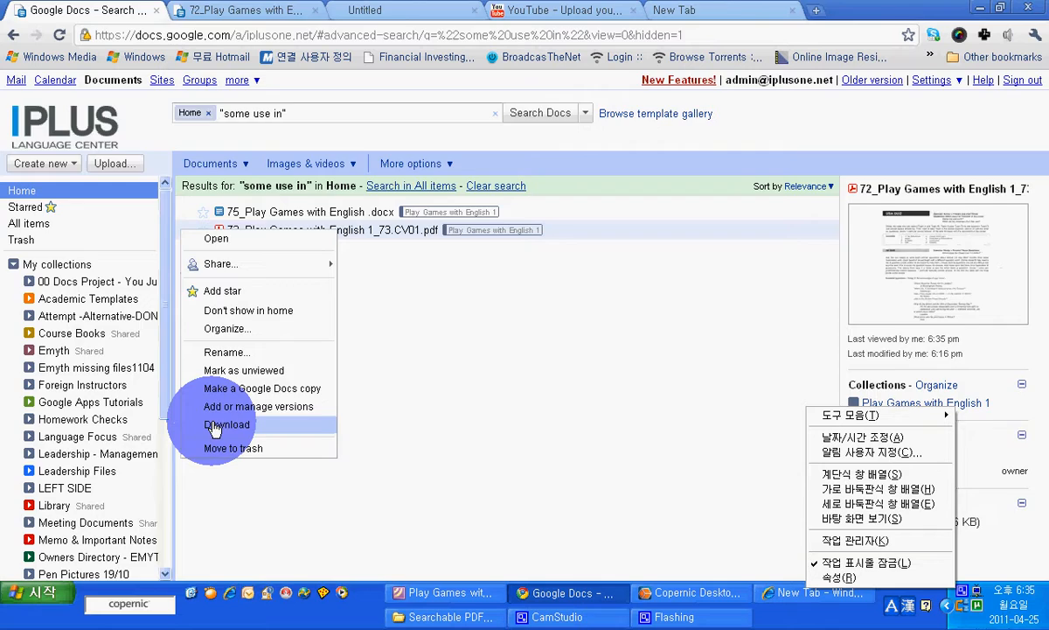
# Step: Download the Play Games with English 1 PDF so it opens in Foxit Phantom
pyautogui.click(228, 425)
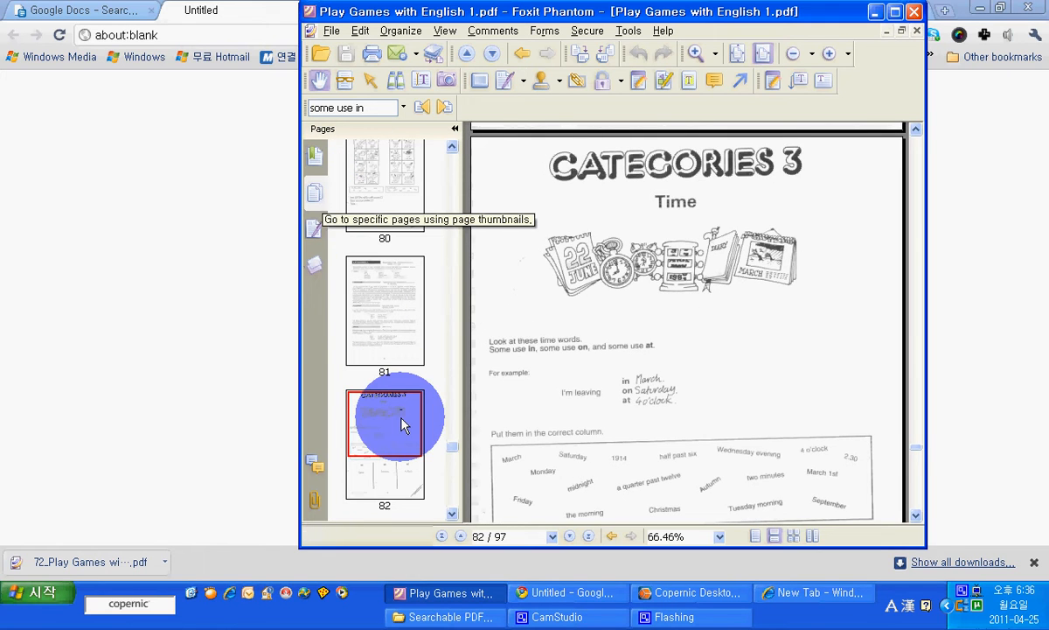
# Step: Extract page 82 as a single-file PDF named with 'Cate...' (Categories 3 Time)
pyautogui.rightClick(384, 425)
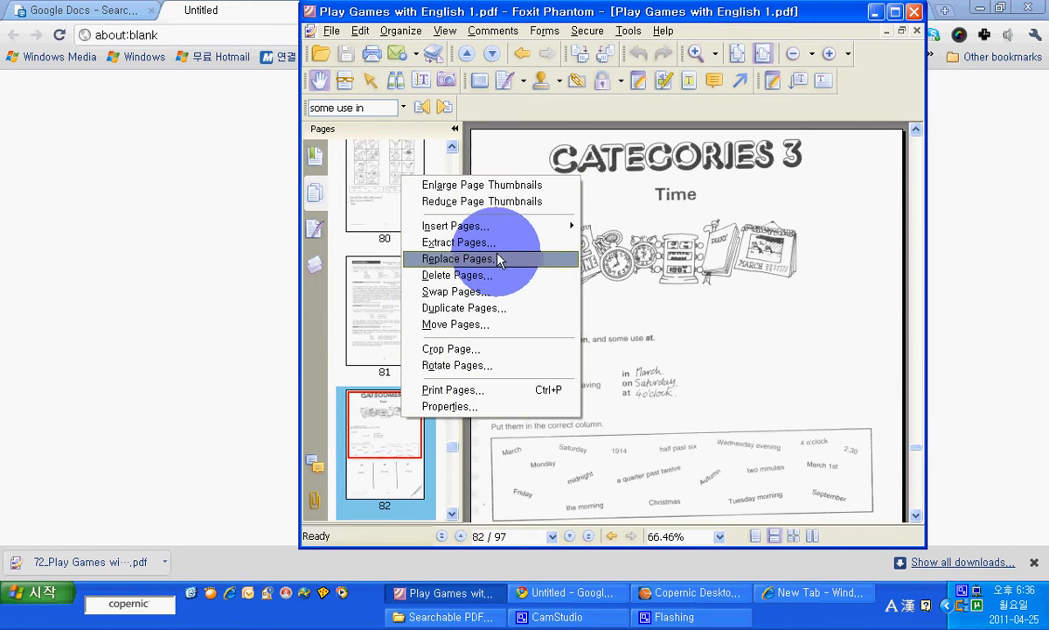
pyautogui.click(458, 241)
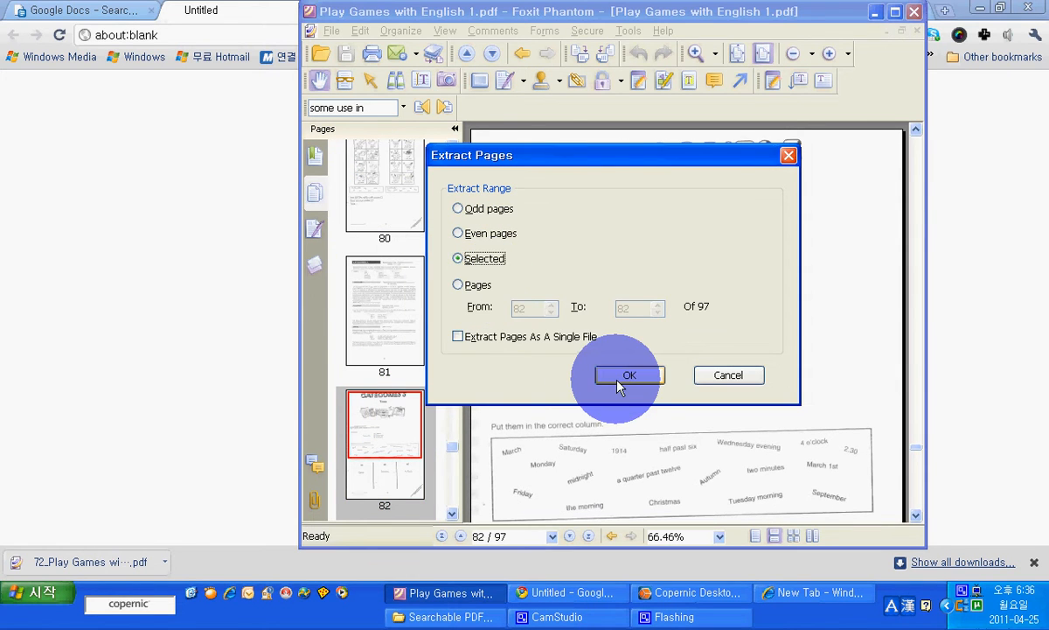
pyautogui.click(458, 336)
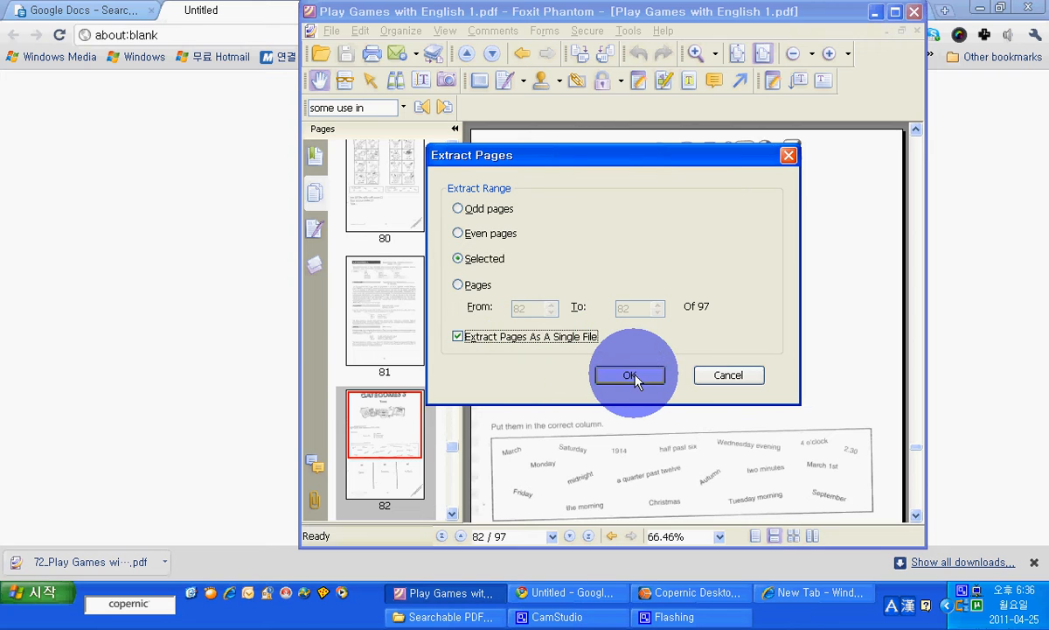
pyautogui.click(629, 375)
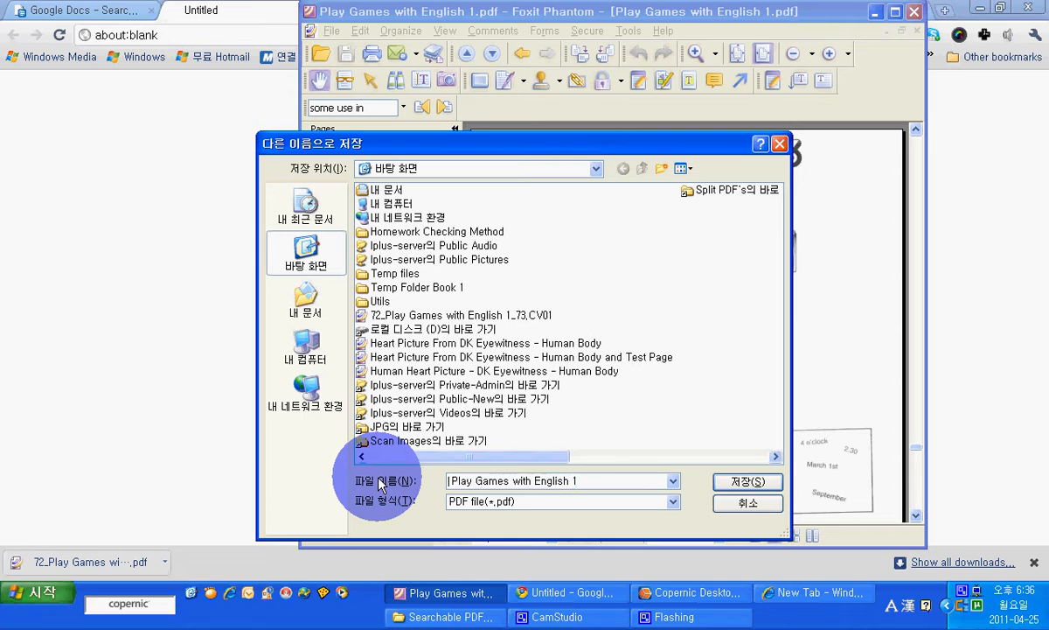
pyautogui.write('Cate')
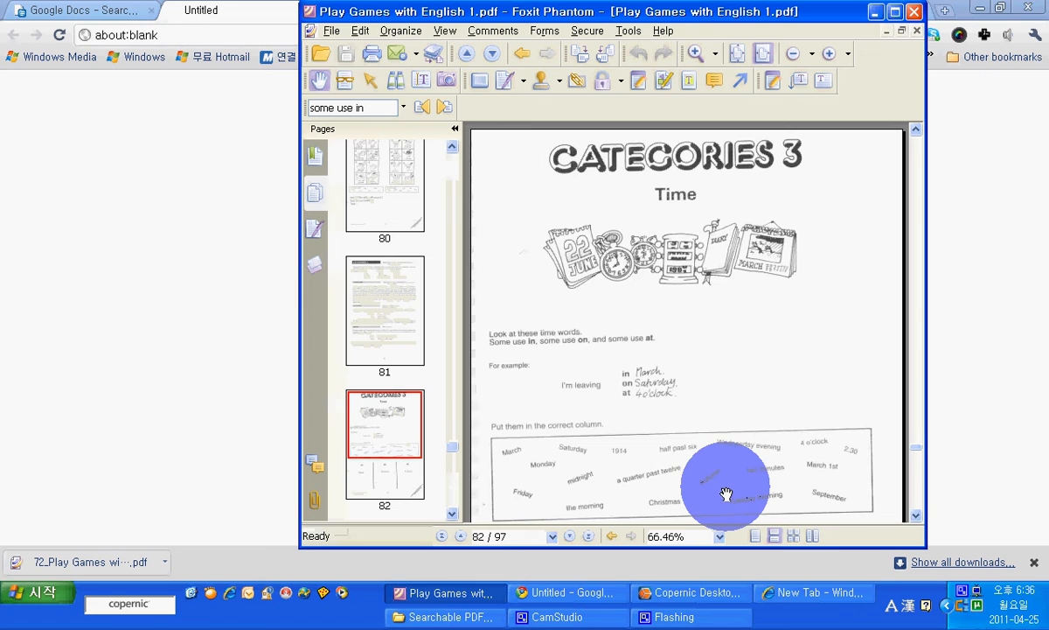
# Step: Close all documents and reopen the extracted Categories 3 - Time file with thumbnails shown
pyautogui.click(331, 32)
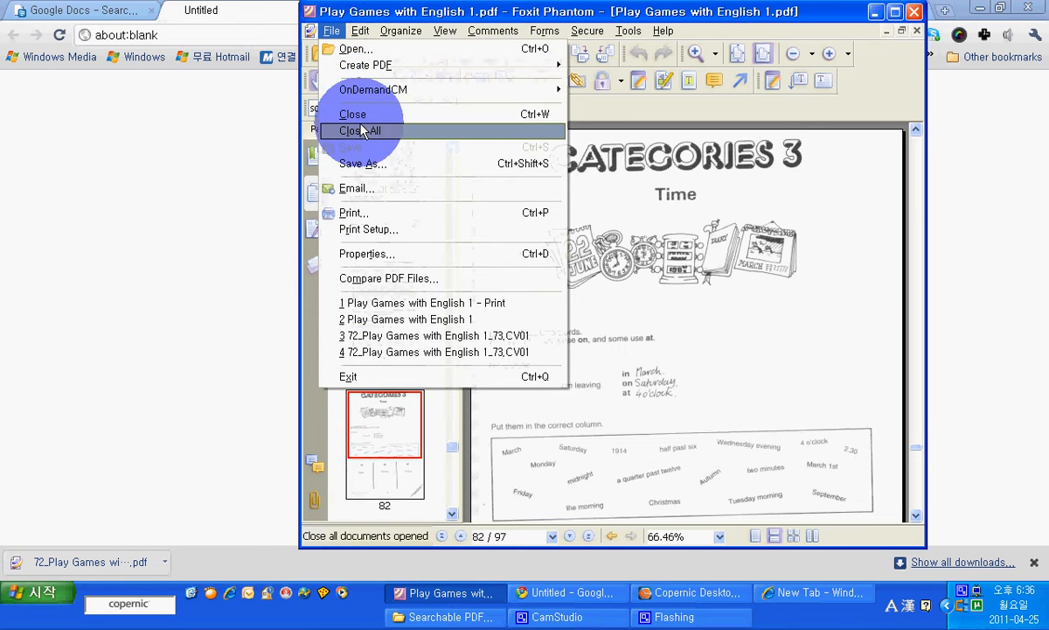
pyautogui.click(357, 130)
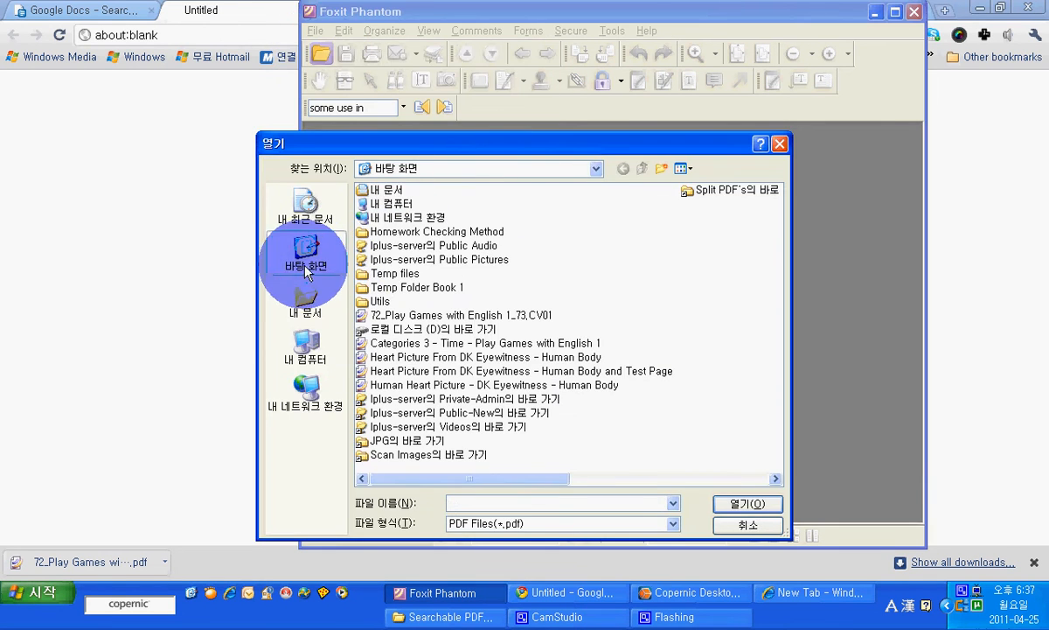
pyautogui.doubleClick(486, 342)
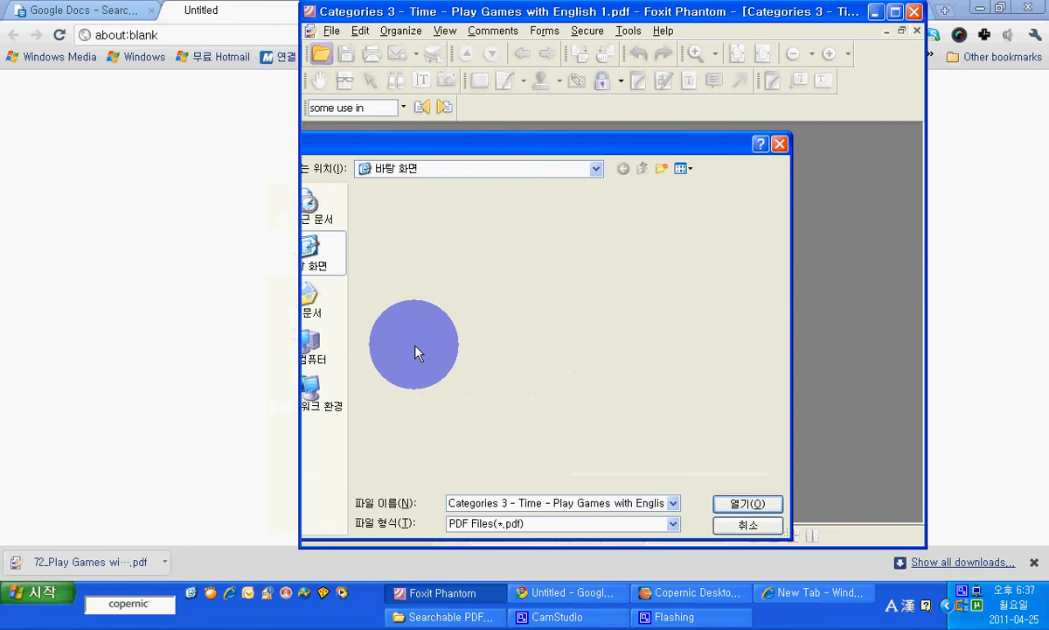
pyautogui.click(747, 503)
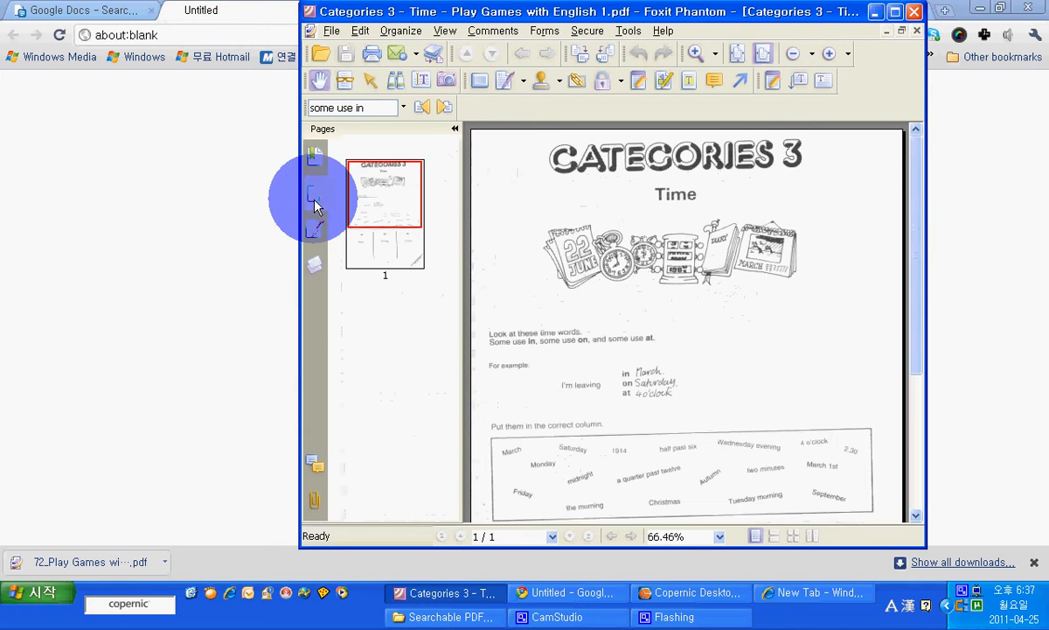
# Step: Insert a second copy of the page from the Categories 3 - Time file
pyautogui.rightClick(385, 193)
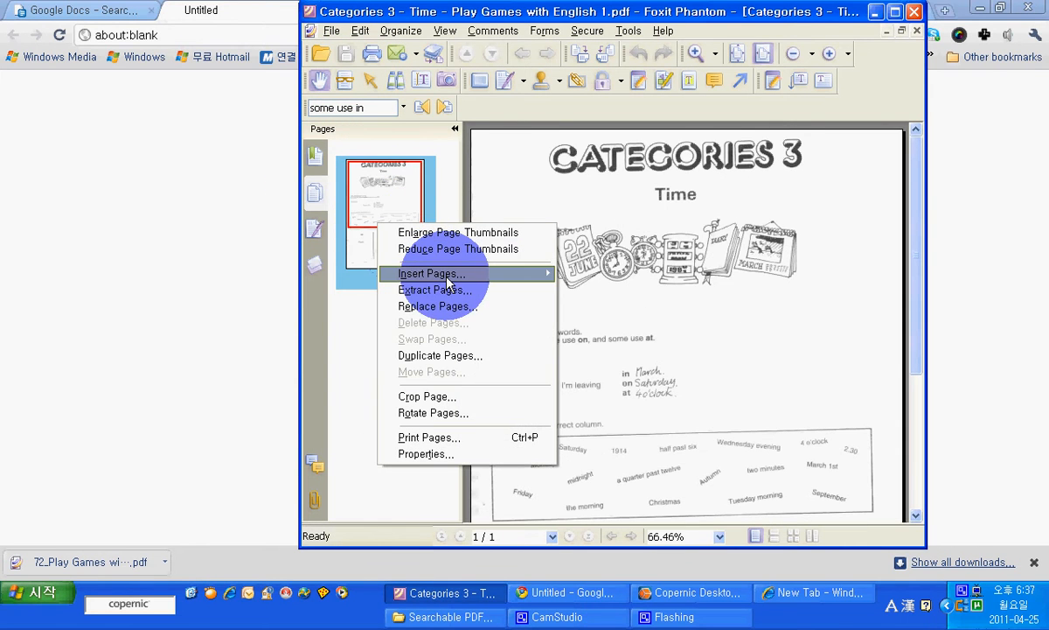
pyautogui.click(429, 272)
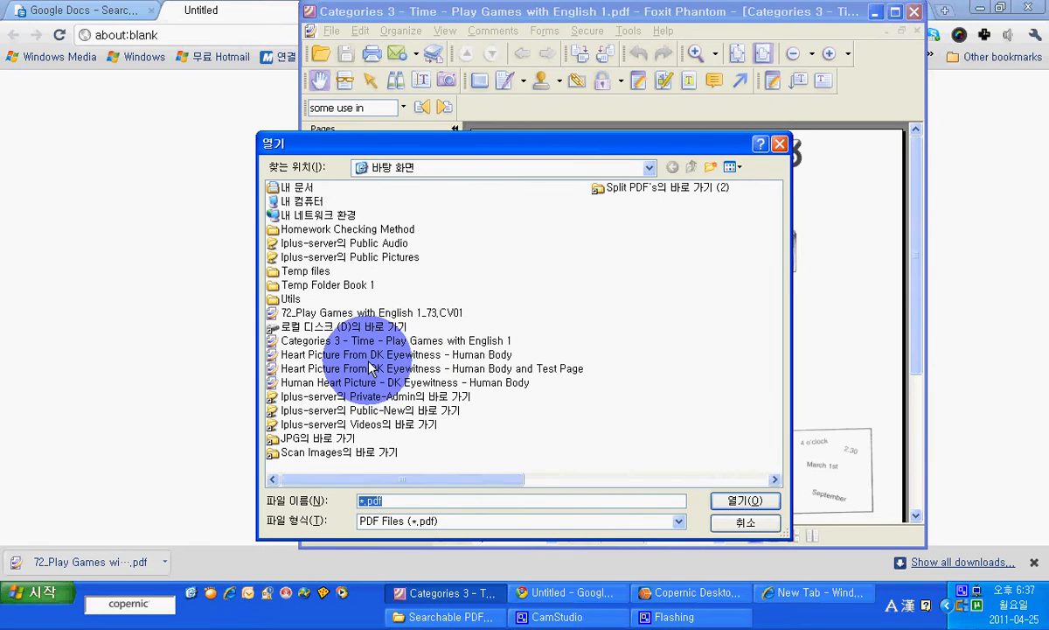
pyautogui.click(395, 339)
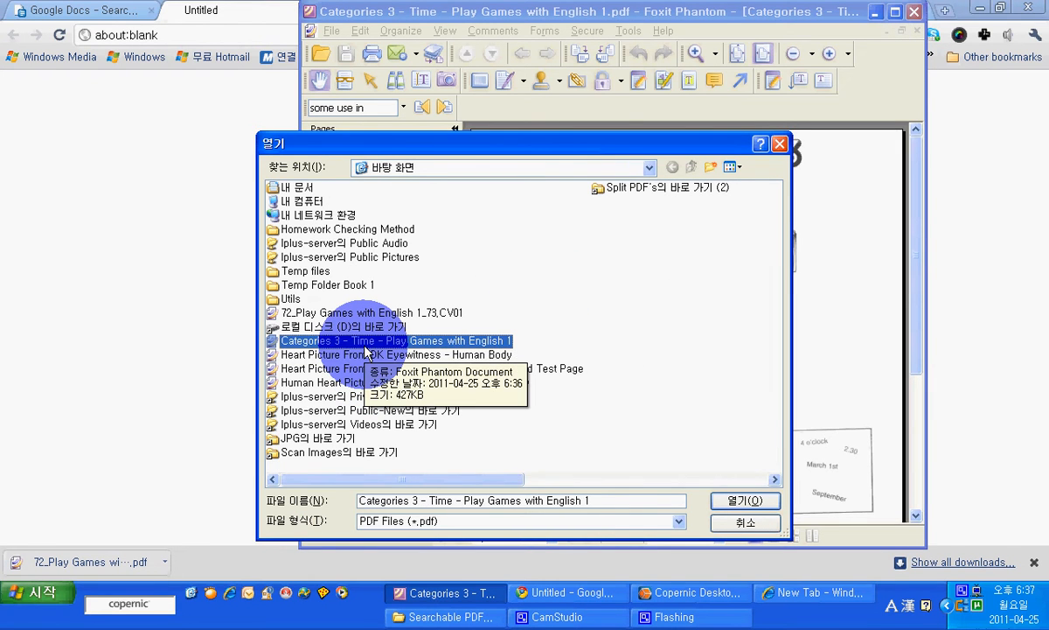
pyautogui.click(743, 500)
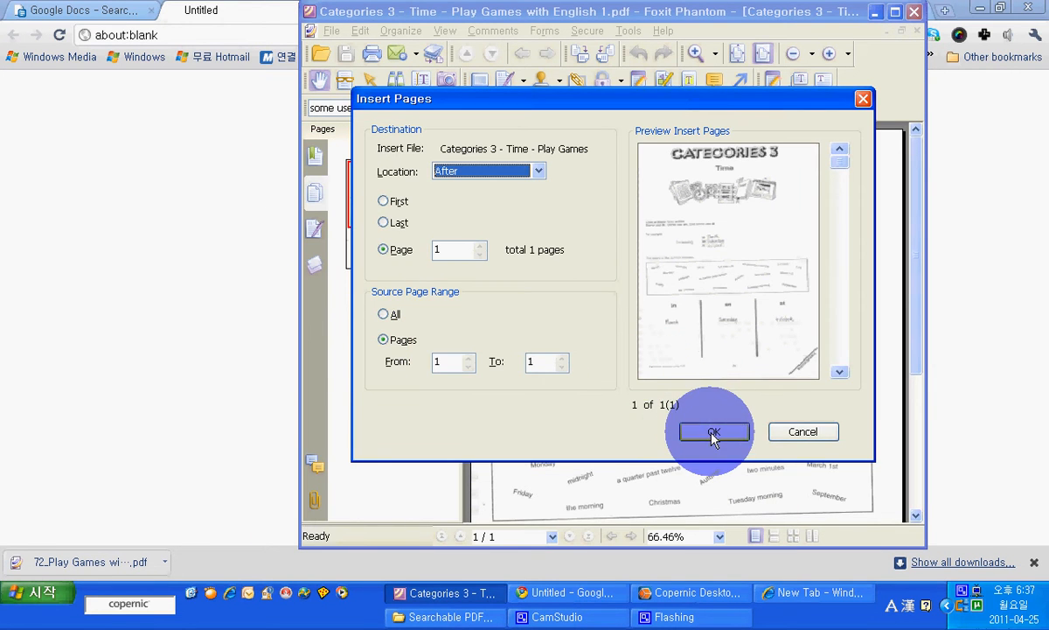
# Step: Insert two more copies of the same page, bringing the PDF to four pages
pyautogui.click(713, 430)
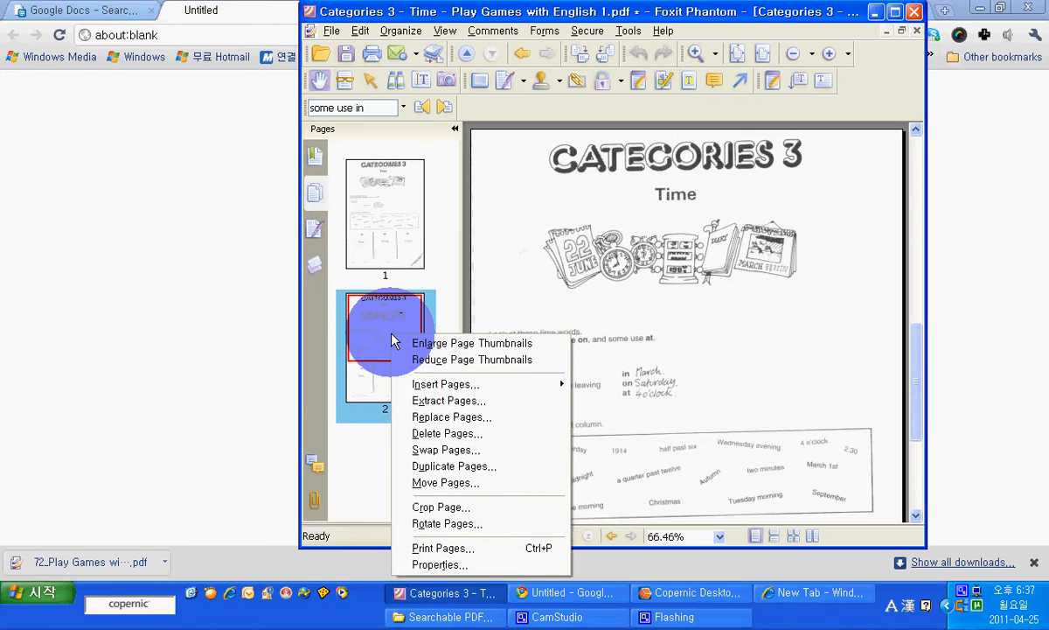
pyautogui.click(448, 399)
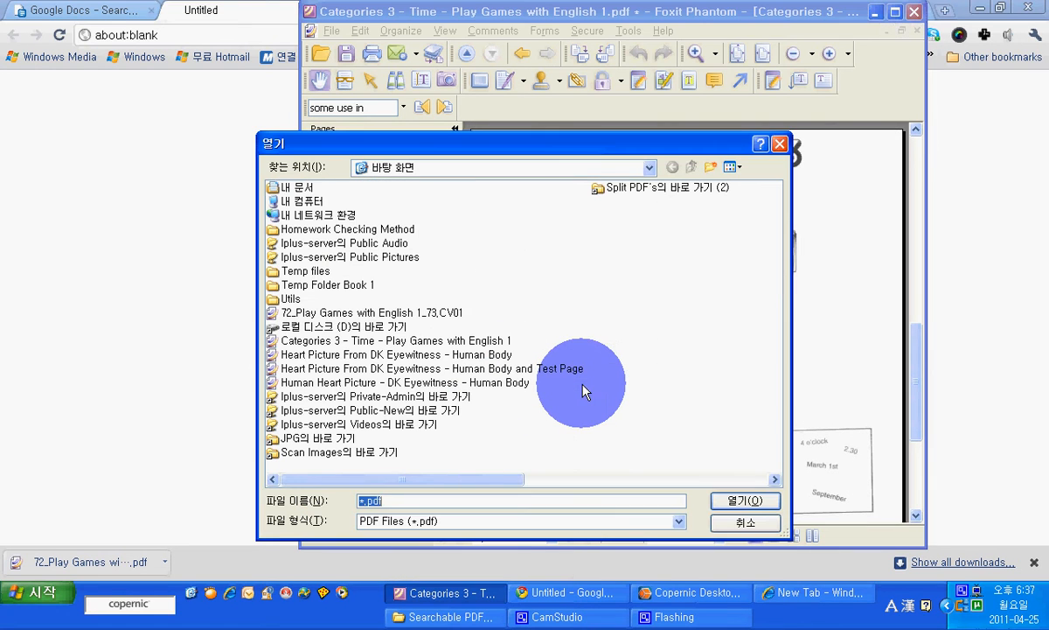
pyautogui.click(395, 339)
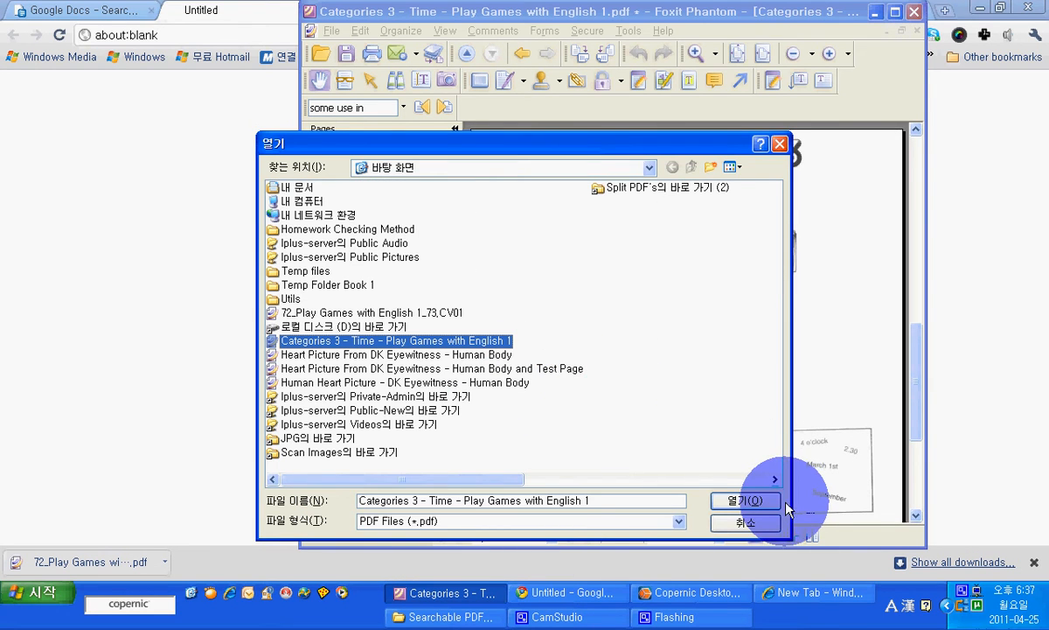
pyautogui.click(744, 500)
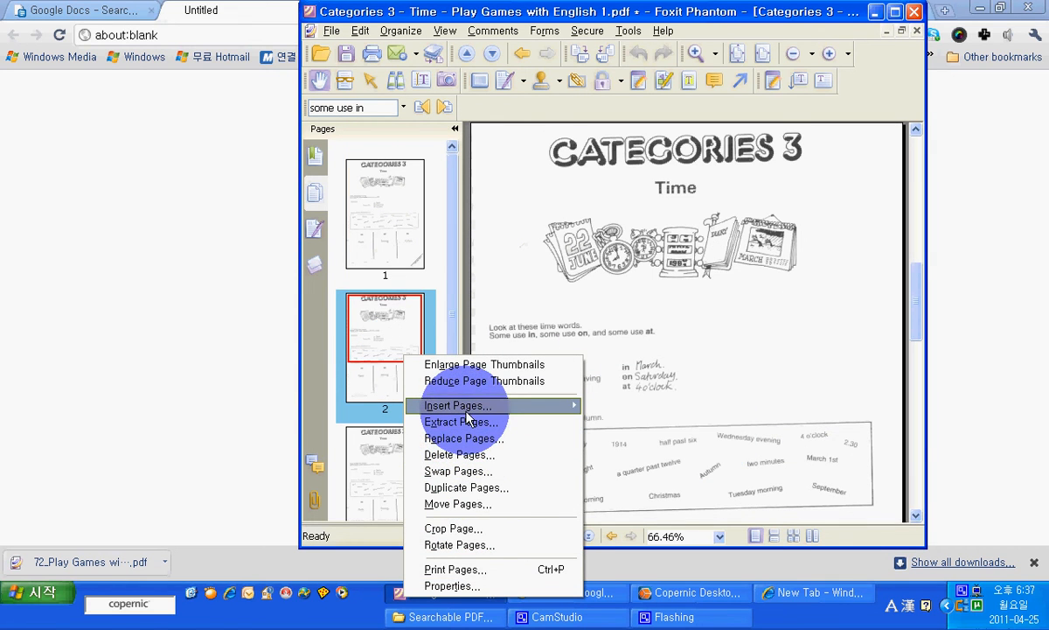
pyautogui.click(455, 406)
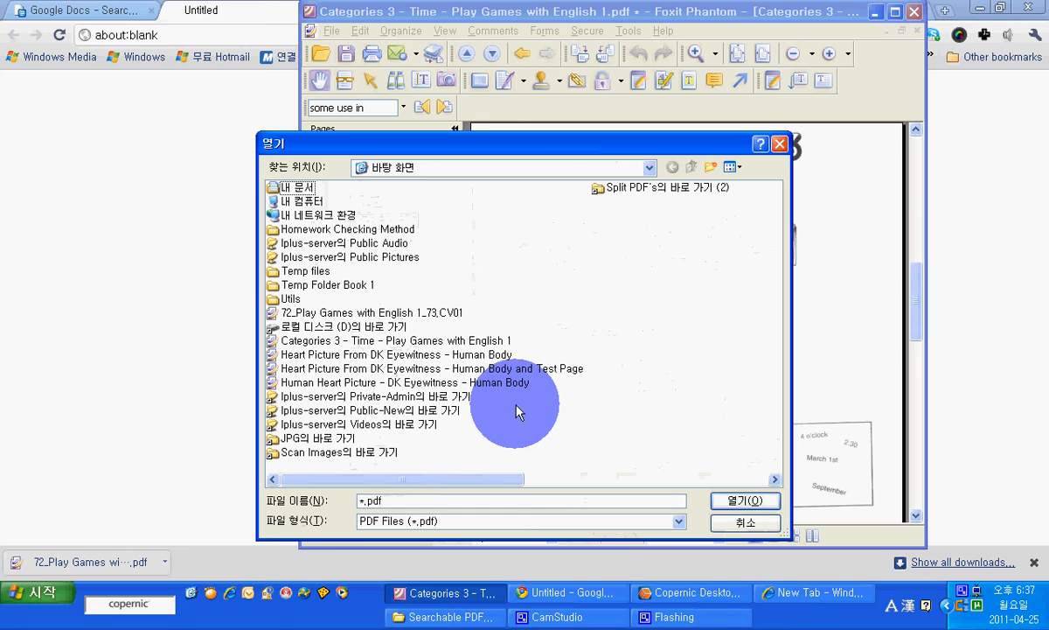
pyautogui.click(395, 339)
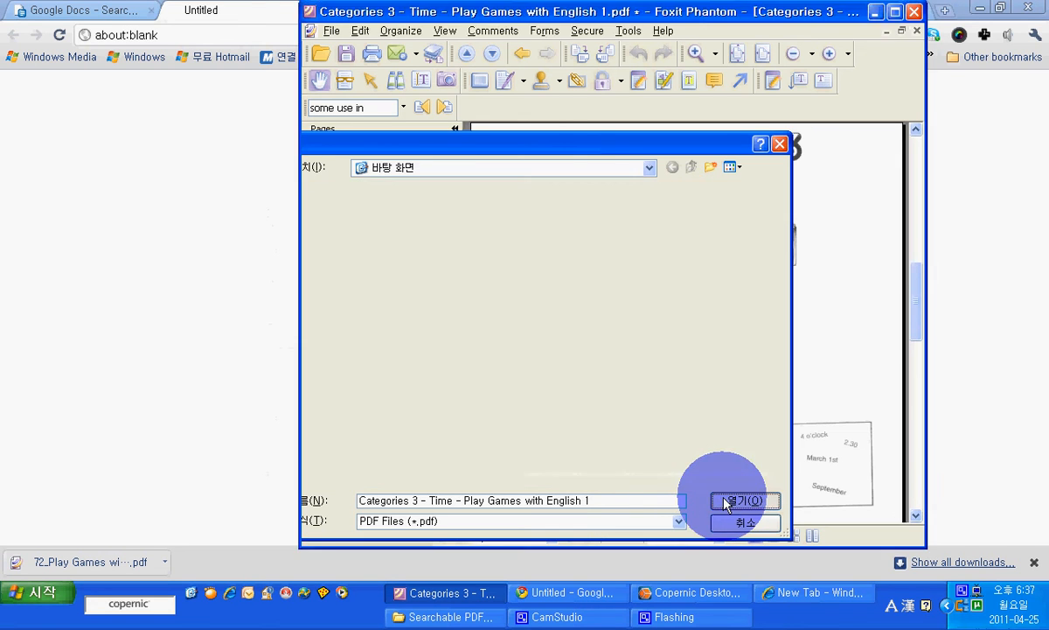
pyautogui.click(743, 500)
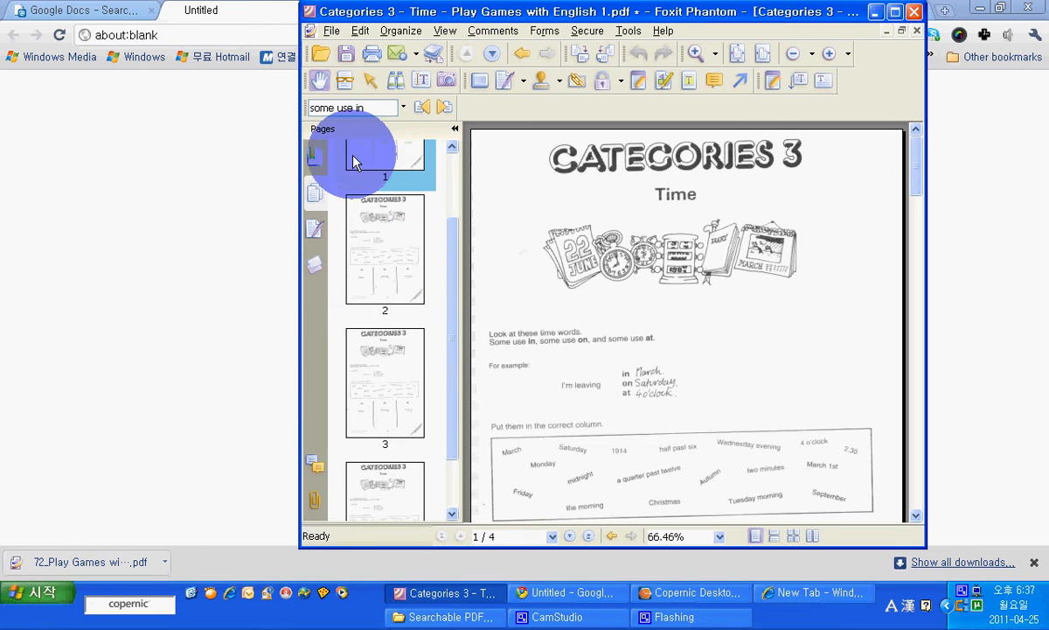
# Step: Check the printer setup, then bring up the Print dialog for the document
pyautogui.click(332, 32)
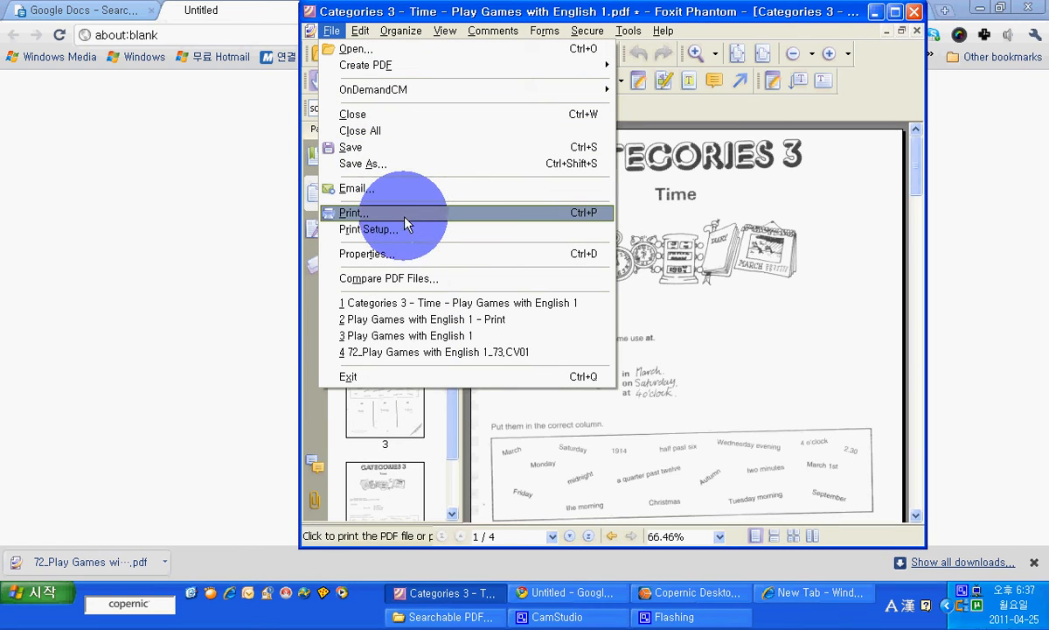
pyautogui.moveTo(409, 254)
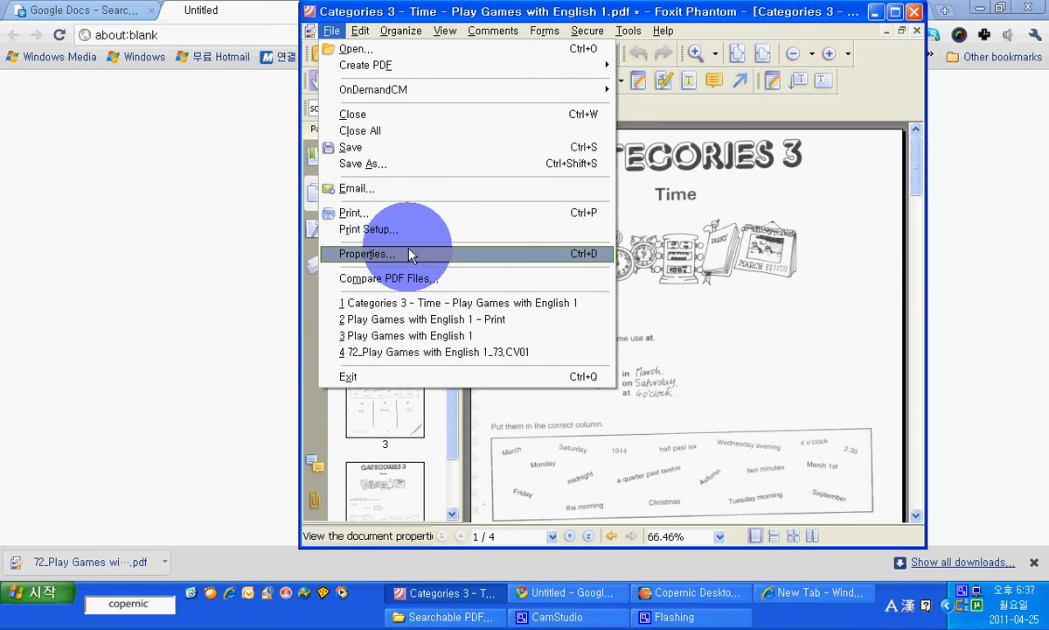
pyautogui.click(367, 227)
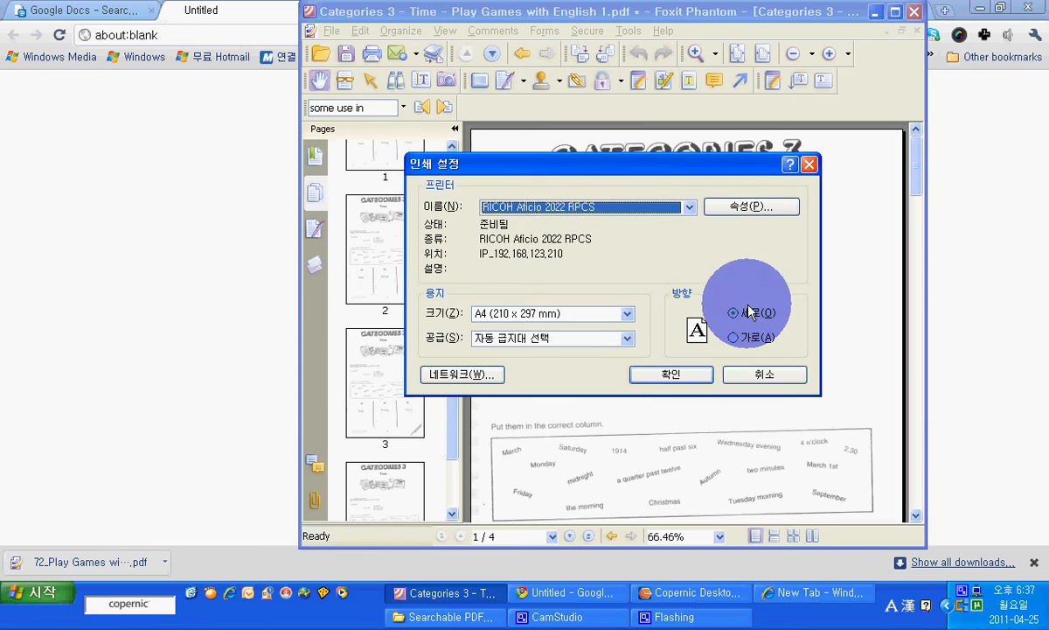
pyautogui.click(331, 31)
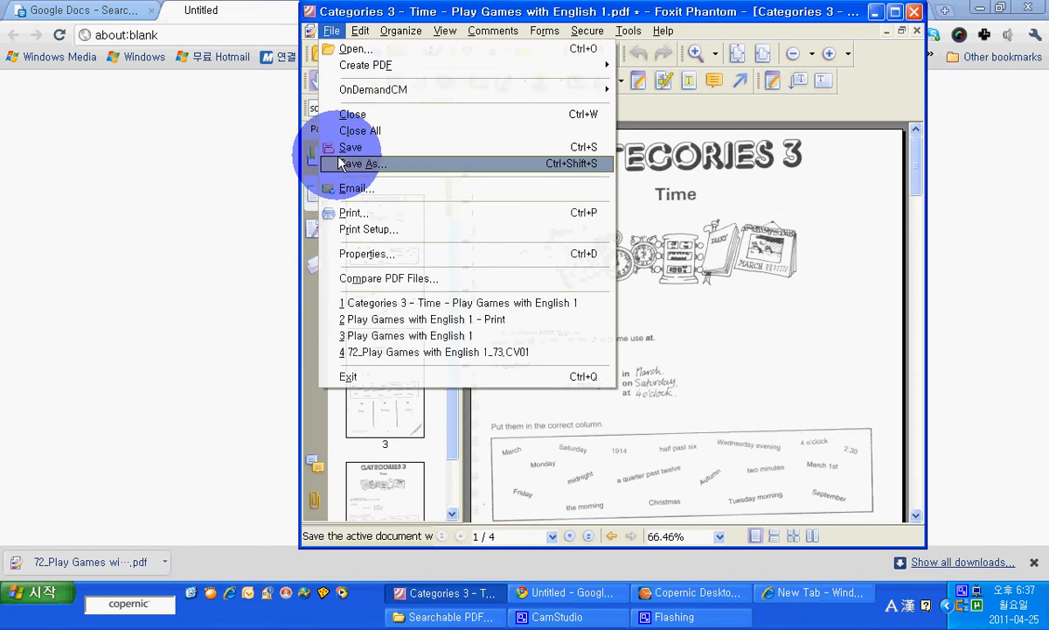
pyautogui.click(354, 213)
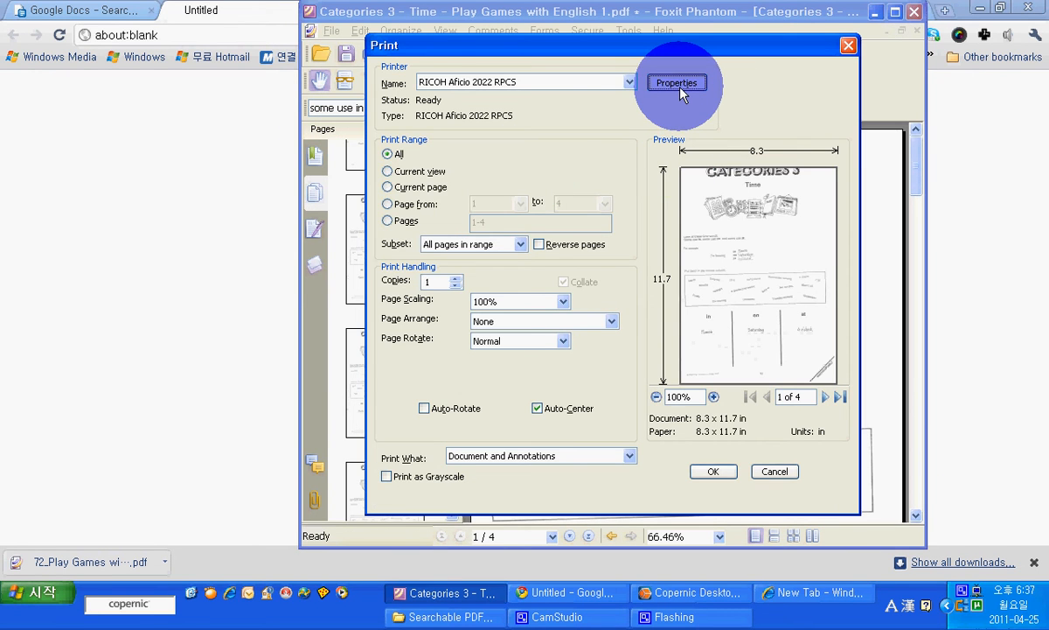
# Step: Choose the 4-pages double-sided layout in printer properties and send the four pages to print
pyautogui.click(675, 82)
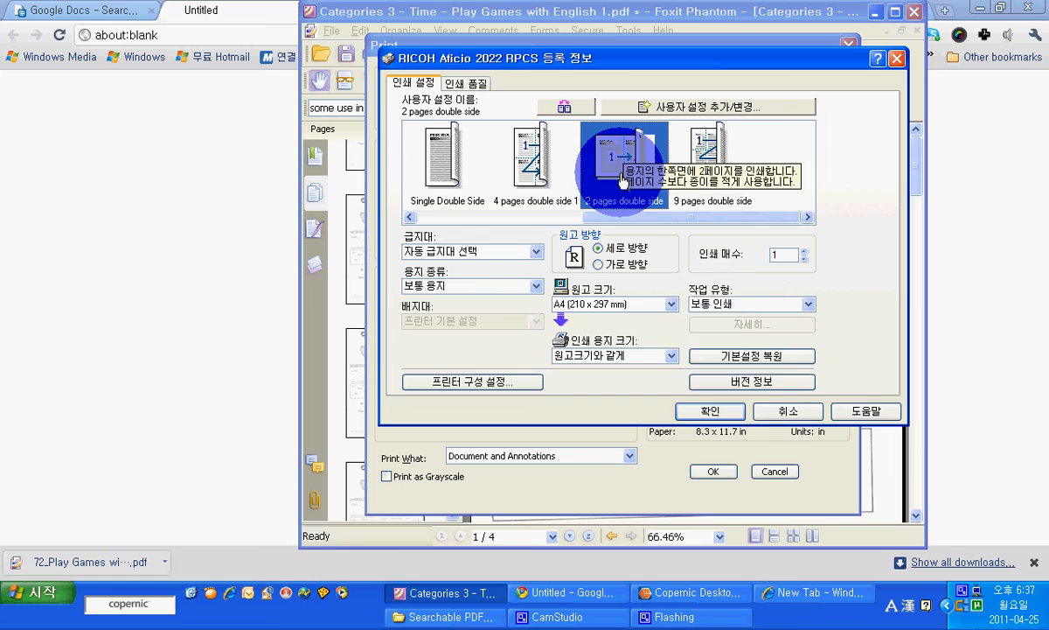
pyautogui.click(710, 411)
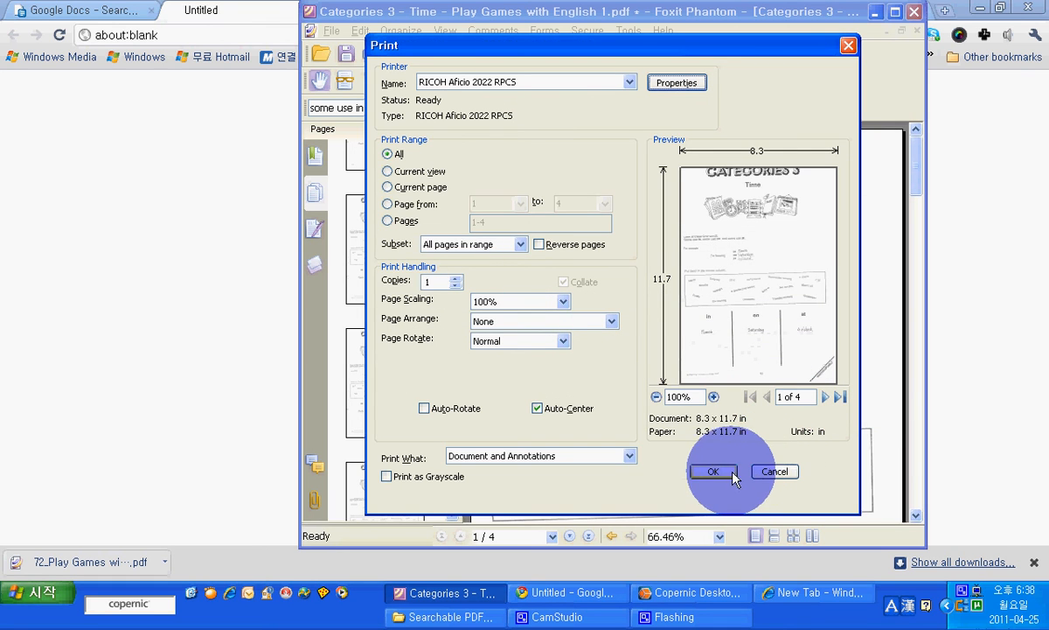
pyautogui.click(712, 472)
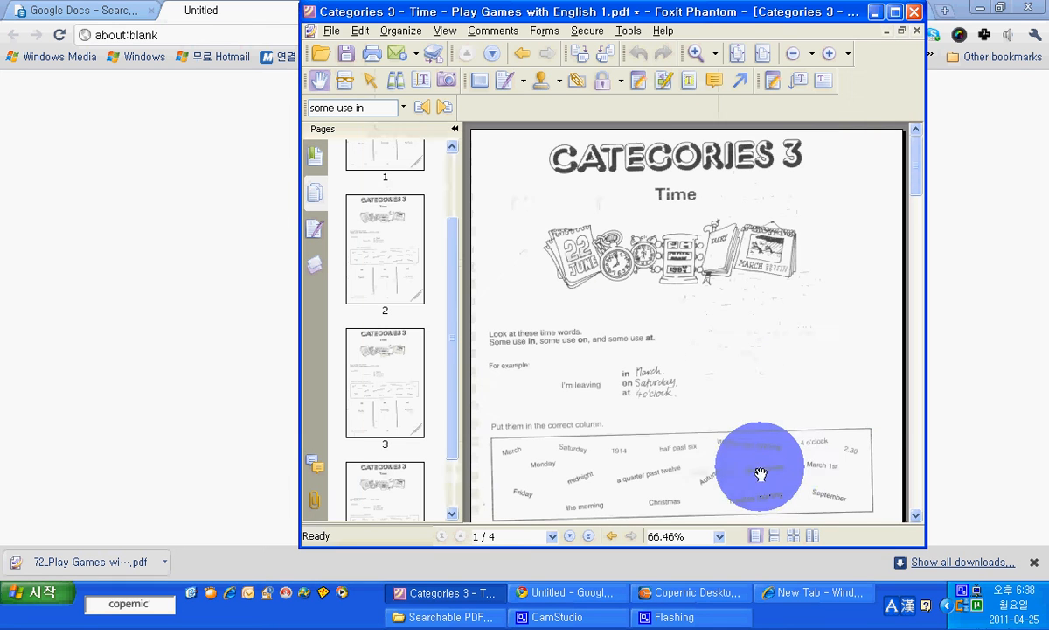
pyautogui.moveTo(783, 425)
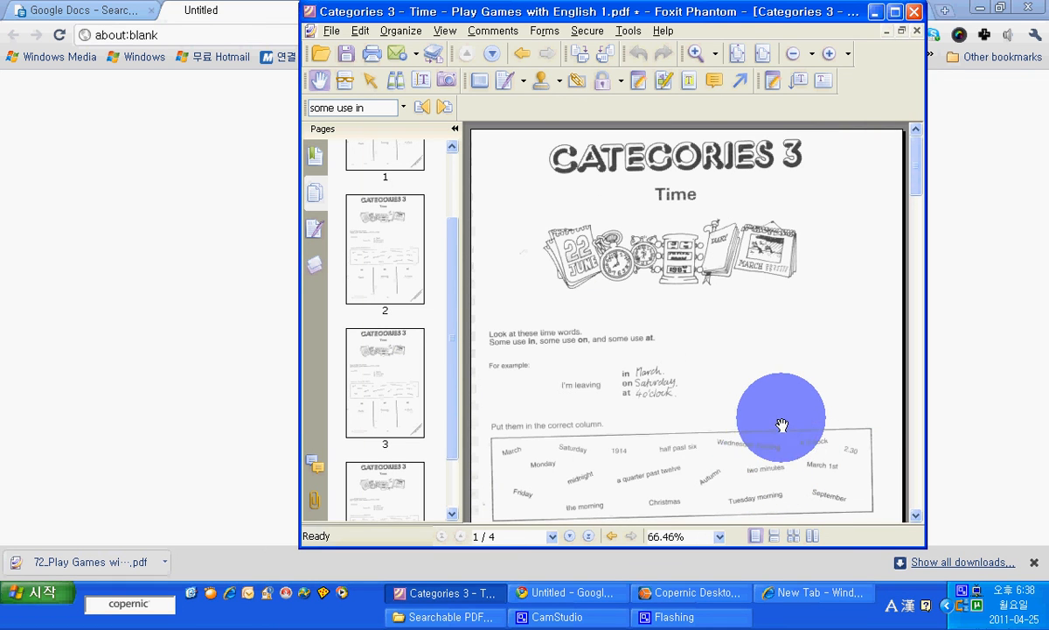